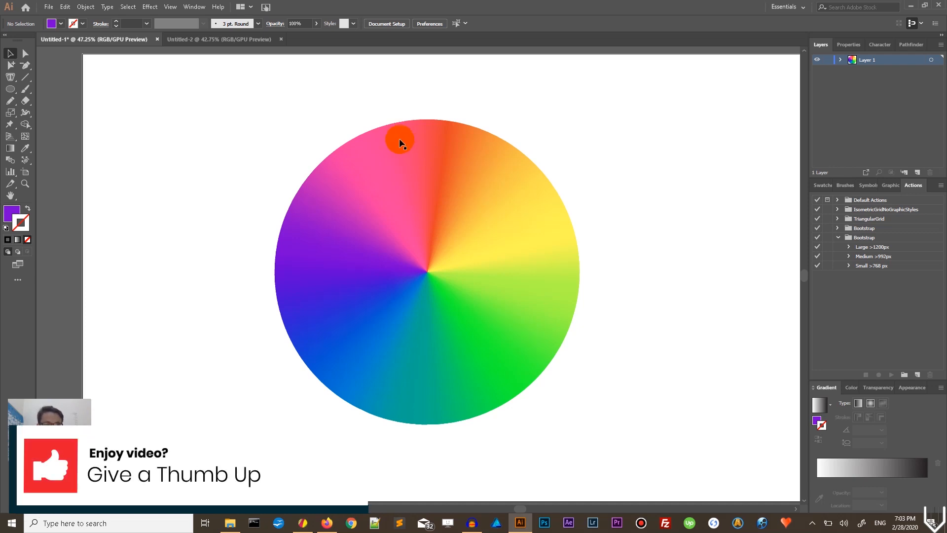
mouse_move(256, 53)
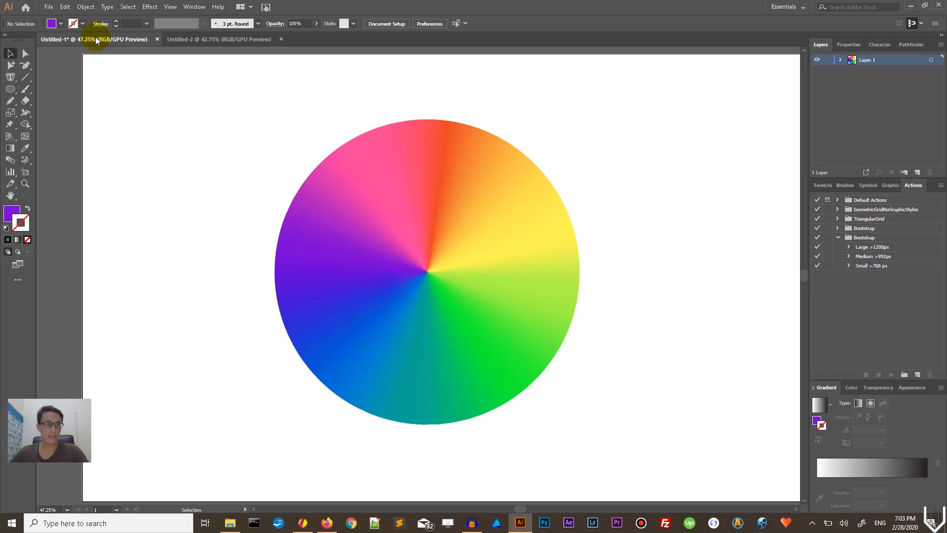
- Create a new blank Illustrator document with Ctrl+N
click(49, 6)
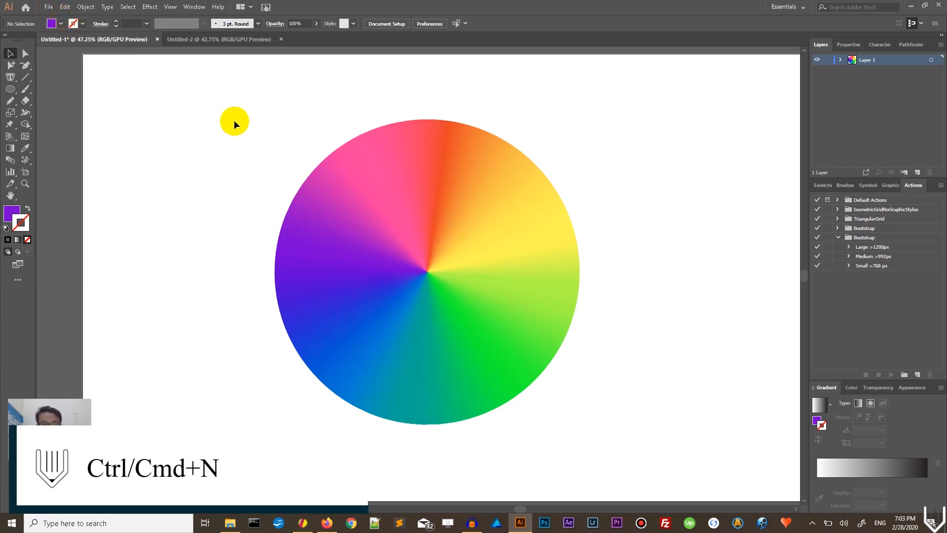
key(ctrl+n)
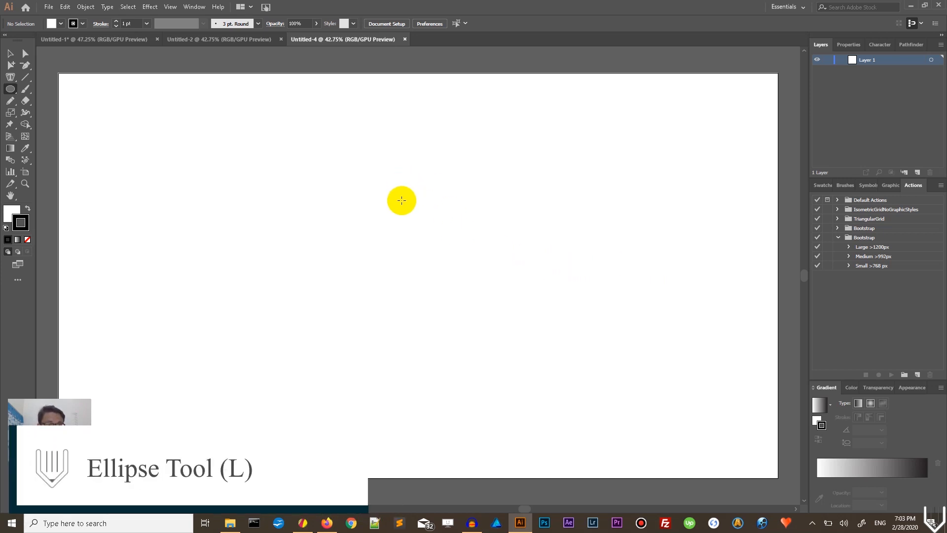
- Draw a circle sized 400 × 400 px by entering its dimensions
click(402, 199)
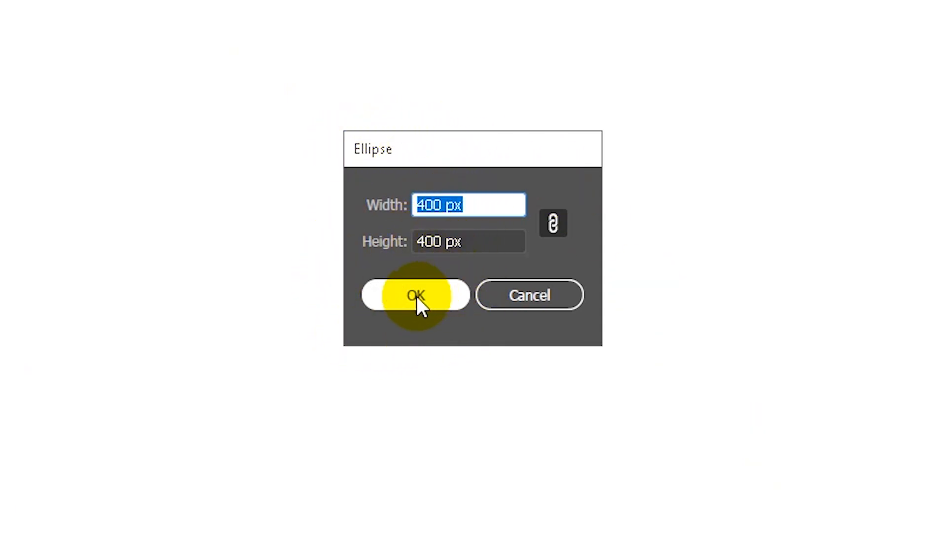
click(415, 295)
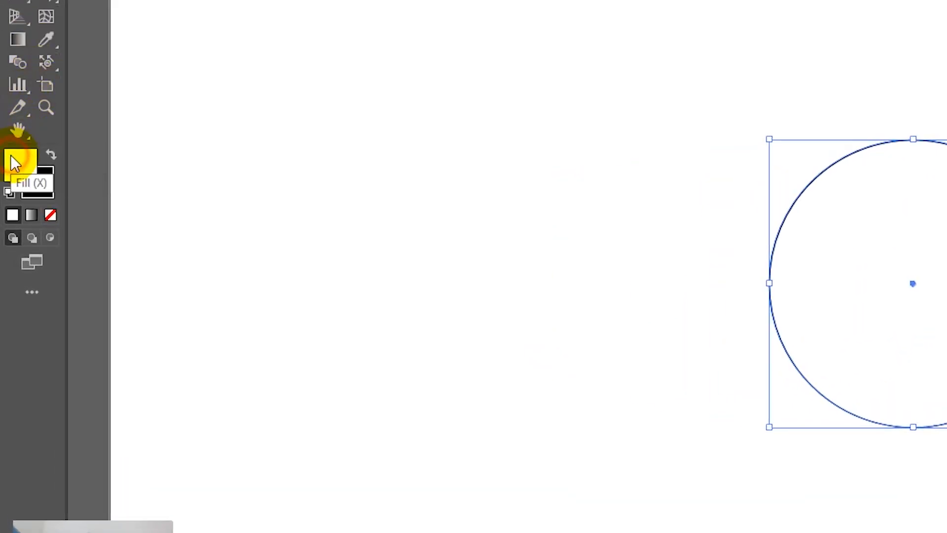
- Remove the circle's fill and align its 200 pt stroke to center
click(39, 183)
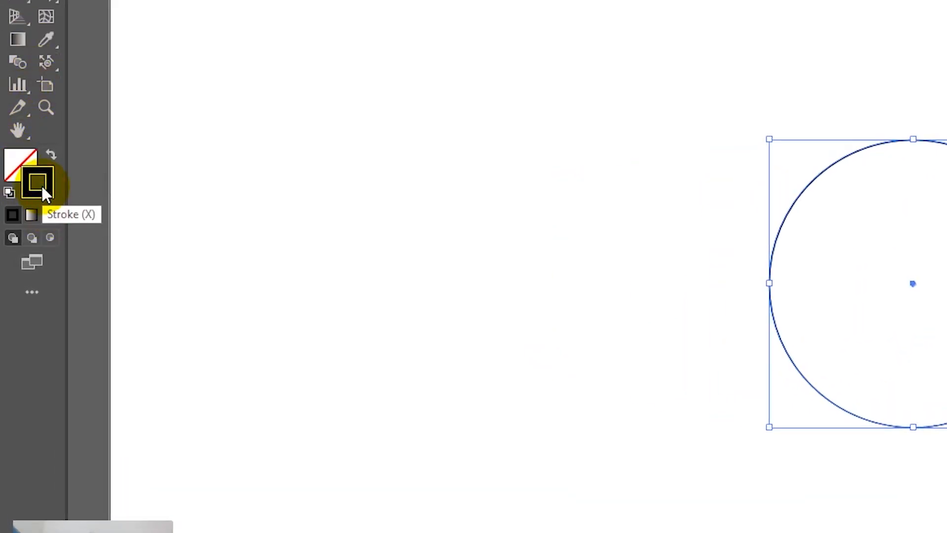
click(37, 181)
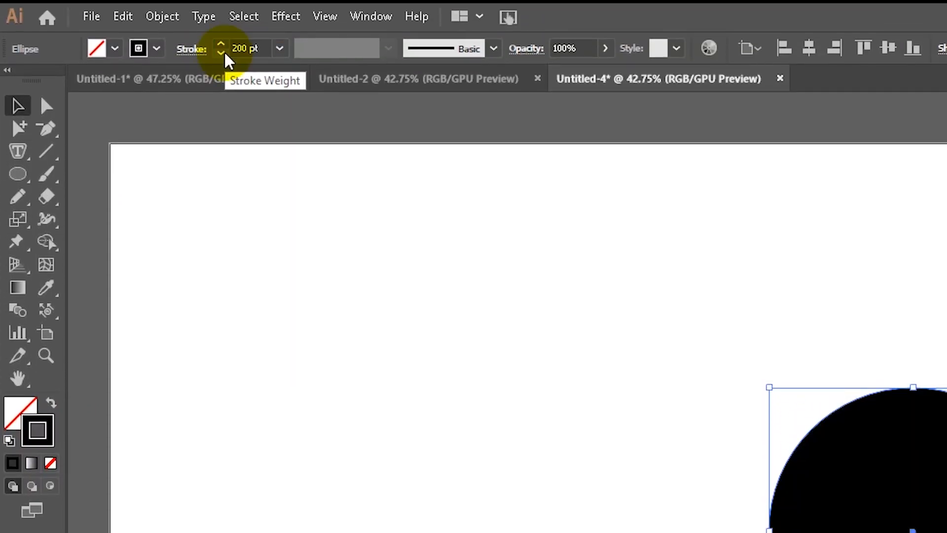
mouse_move(193, 51)
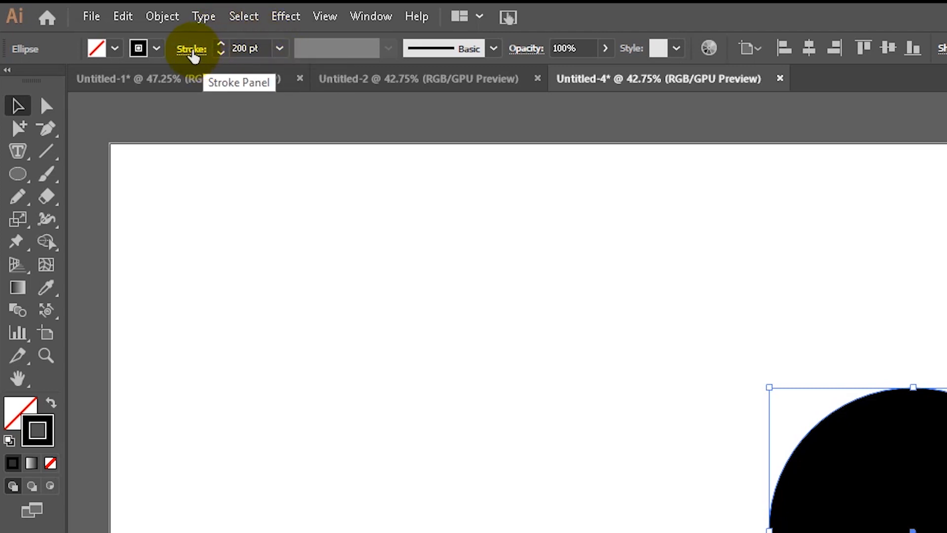
mouse_move(220, 53)
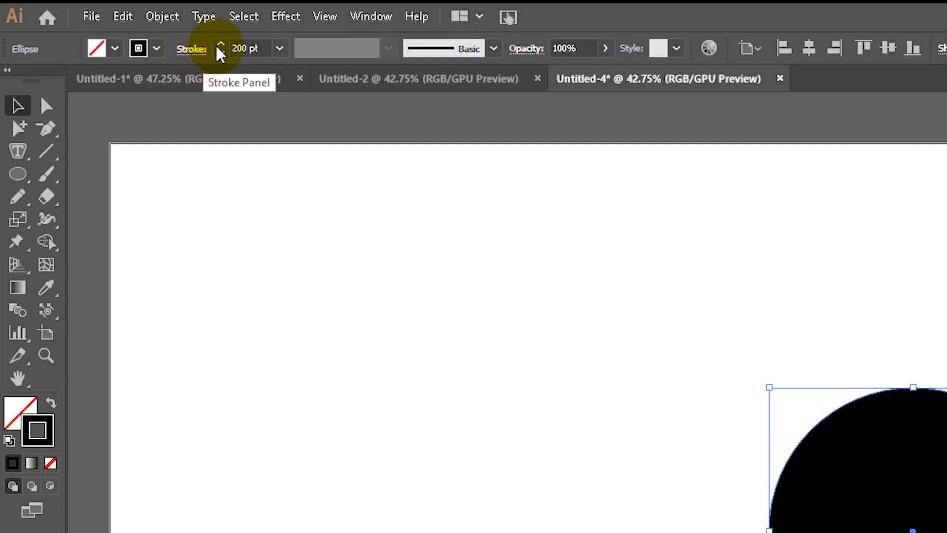
click(192, 49)
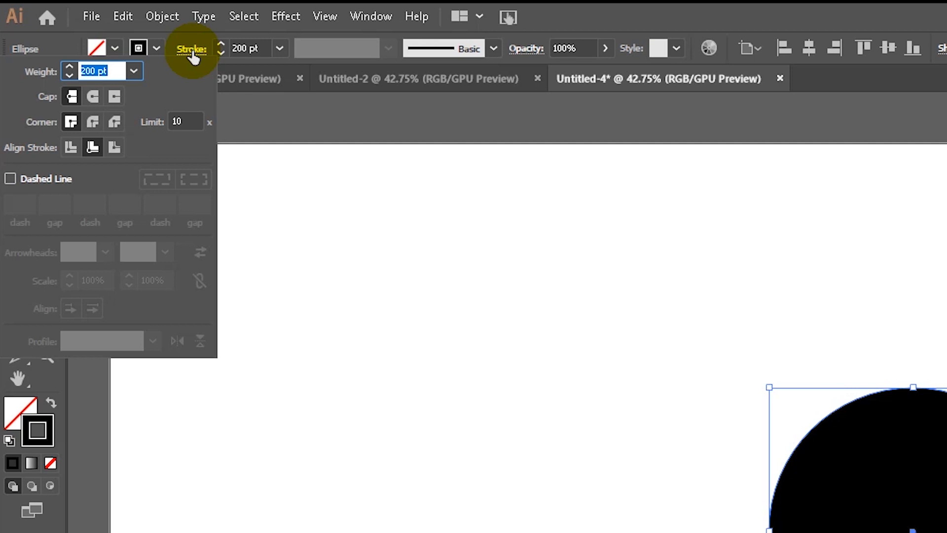
mouse_move(64, 160)
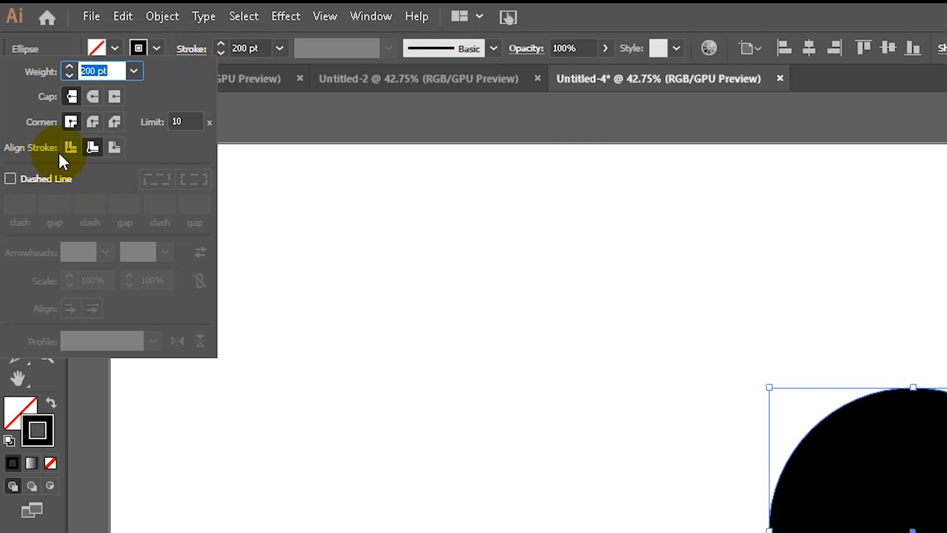
mouse_move(71, 148)
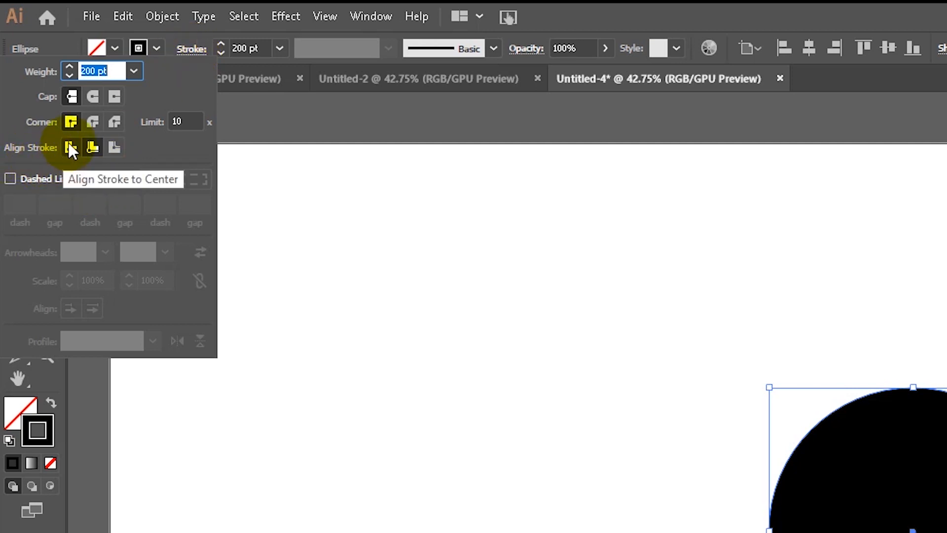
click(70, 148)
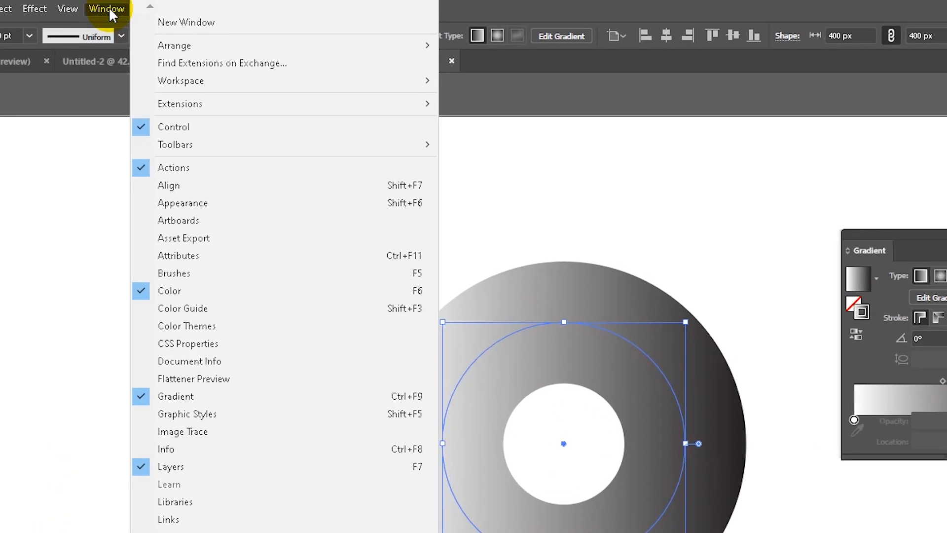
mouse_move(363, 396)
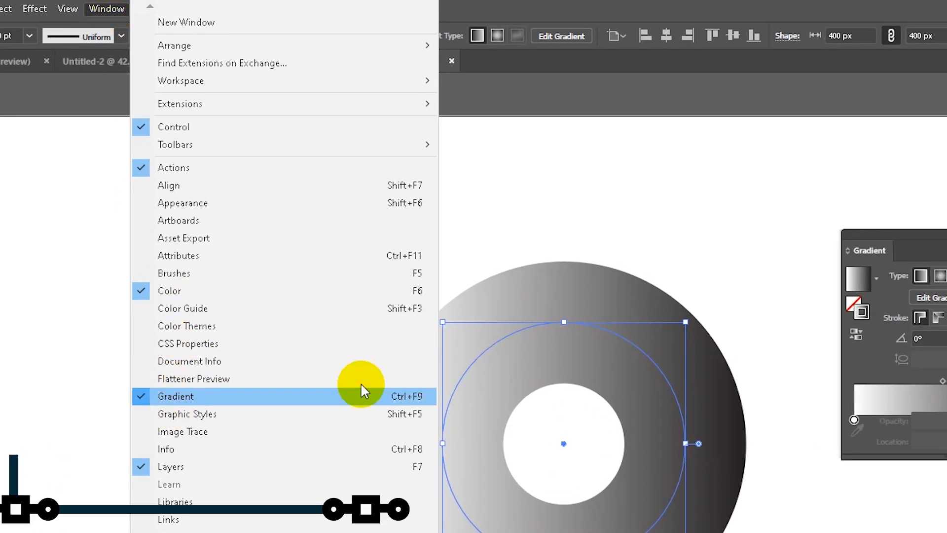
- In the Gradient panel, apply the gradient along the stroke
click(176, 397)
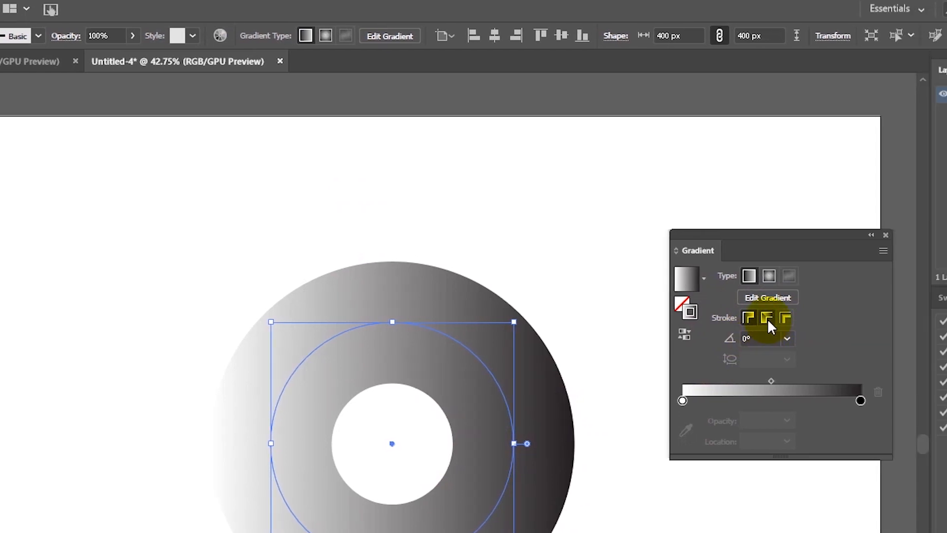
mouse_move(767, 318)
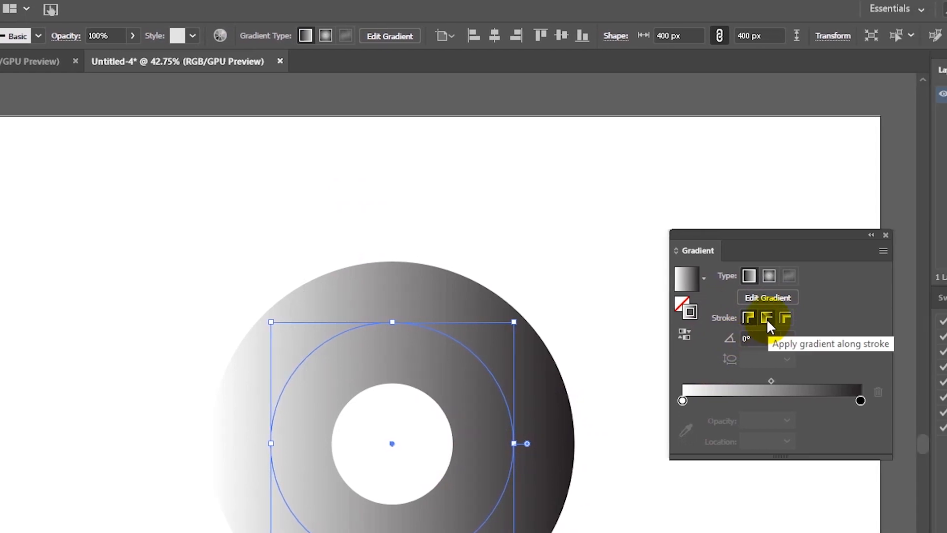
click(767, 318)
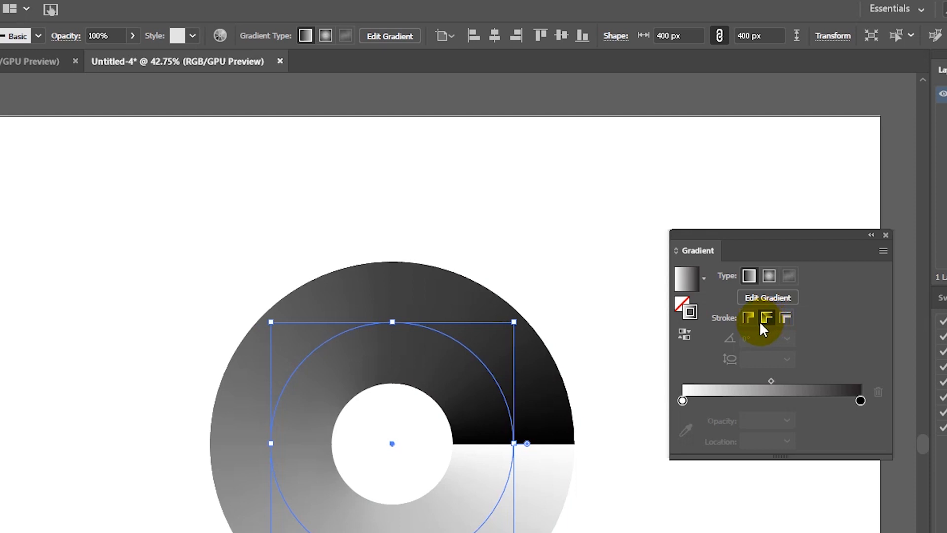
mouse_move(683, 401)
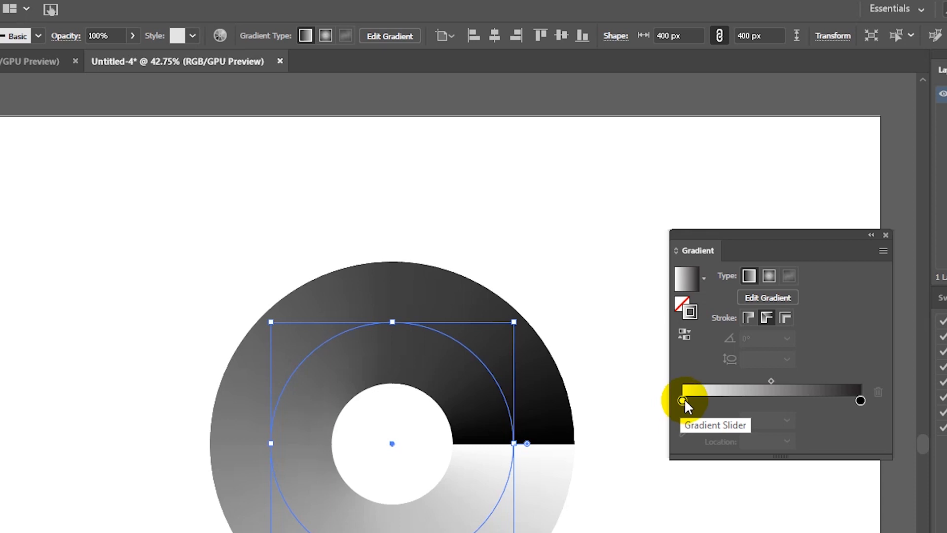
- Switch the white gradient stop's colour mode from grayscale to RGB
click(683, 401)
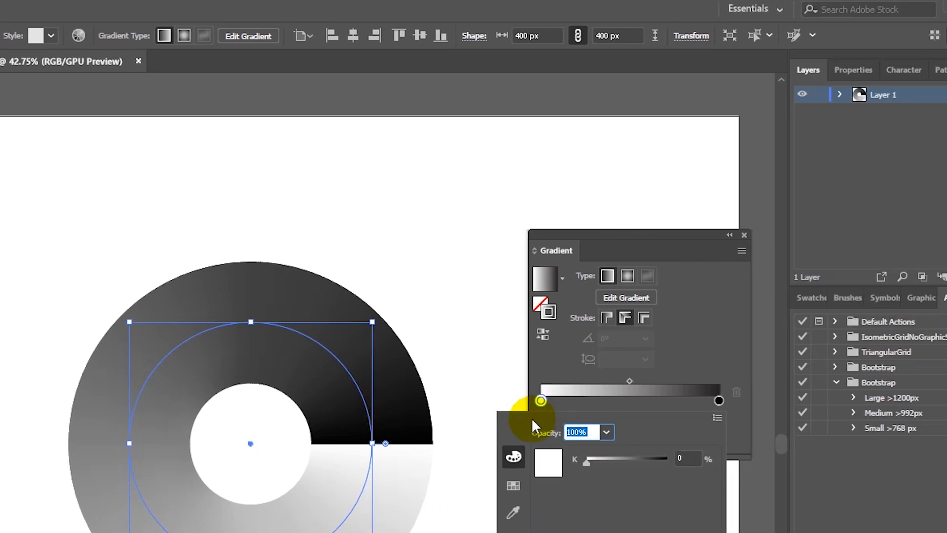
mouse_move(725, 432)
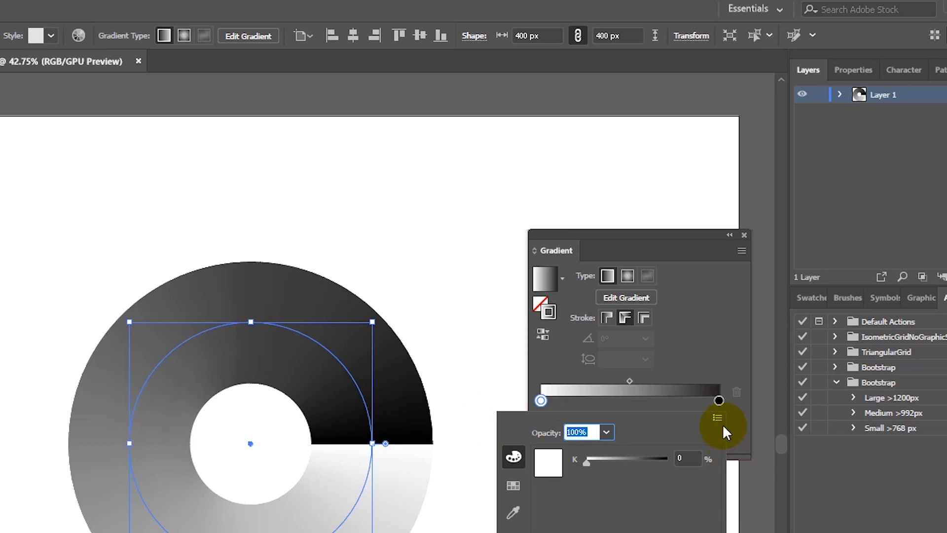
click(718, 418)
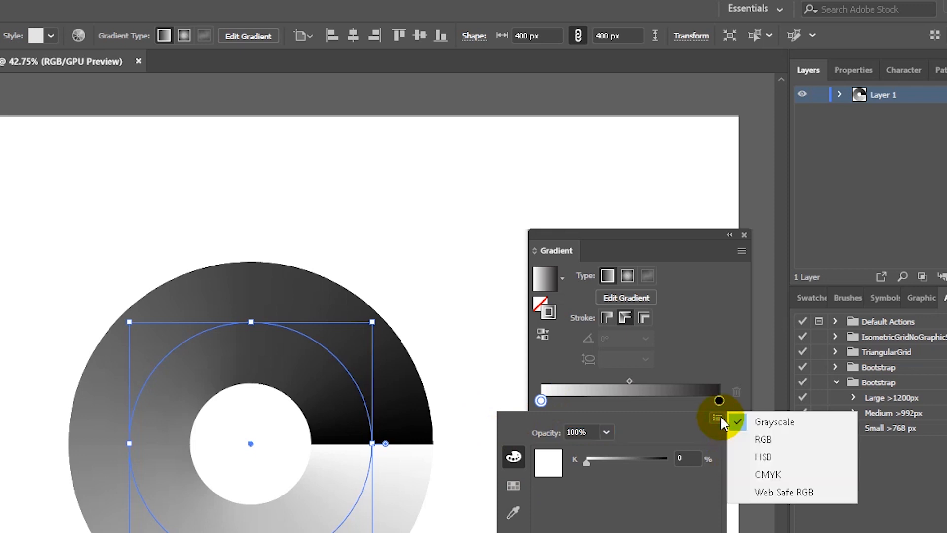
mouse_move(773, 439)
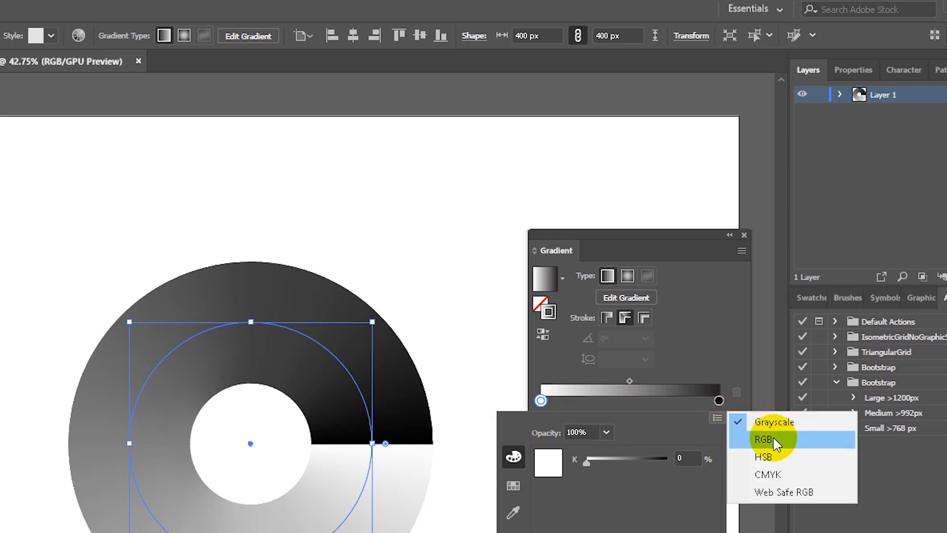
click(764, 439)
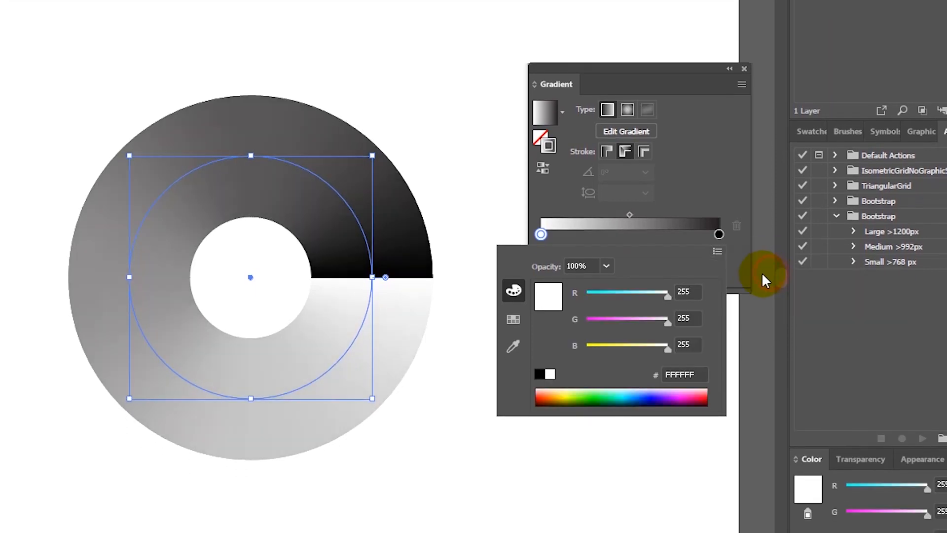
mouse_move(542, 396)
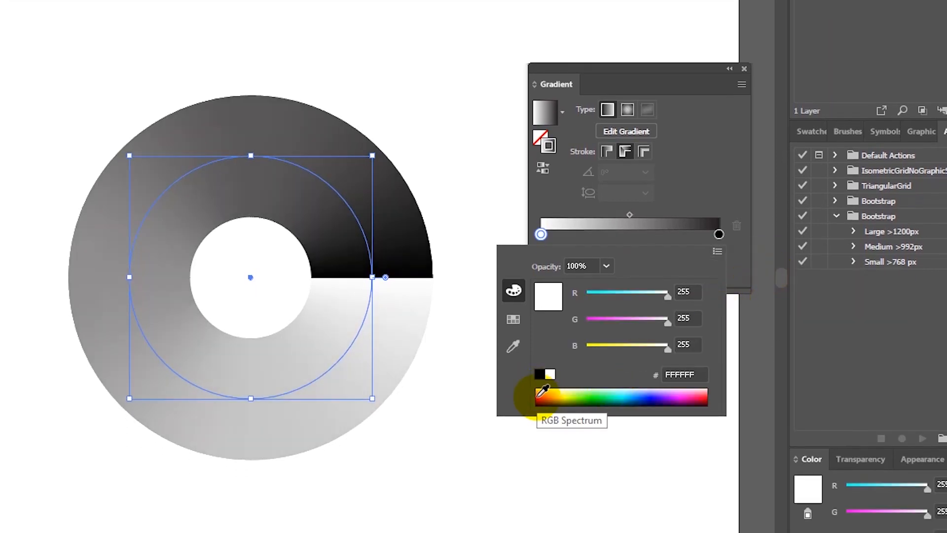
mouse_move(676, 387)
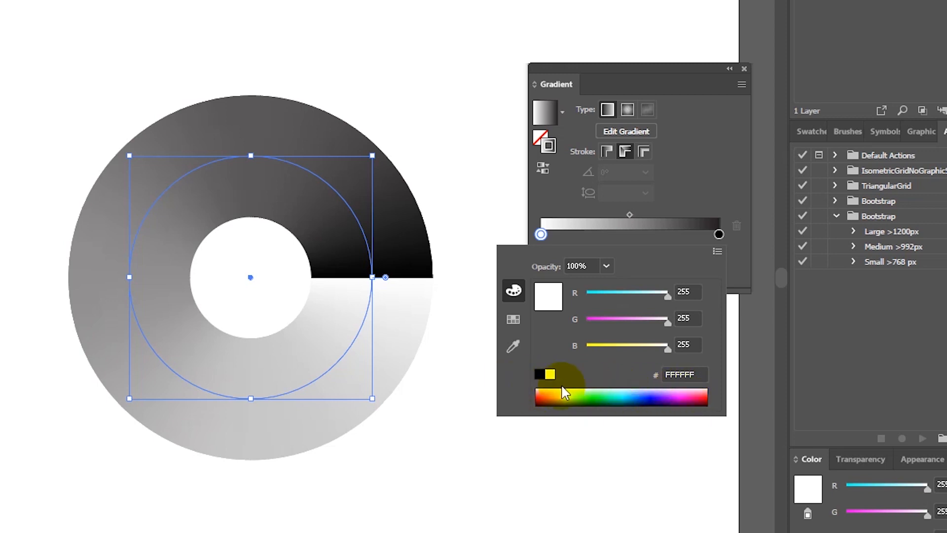
mouse_move(546, 396)
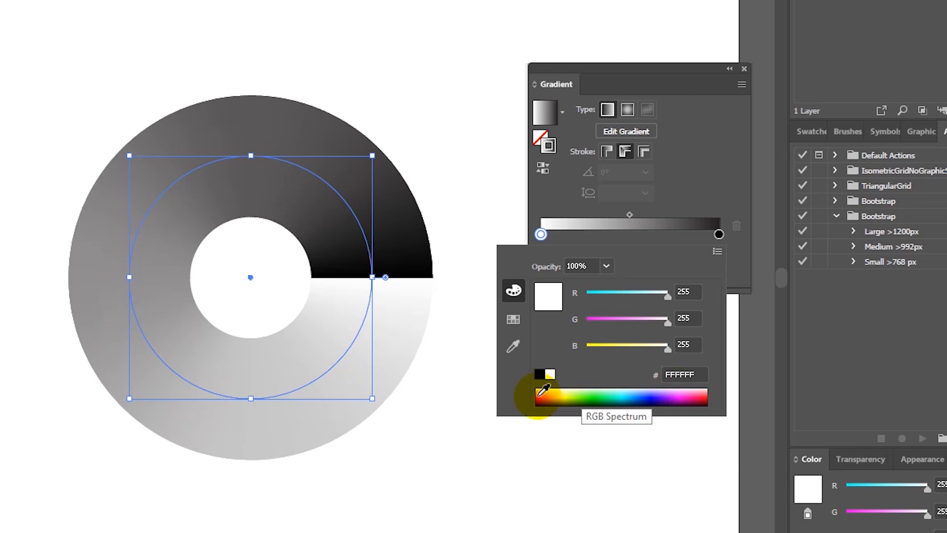
mouse_move(622, 389)
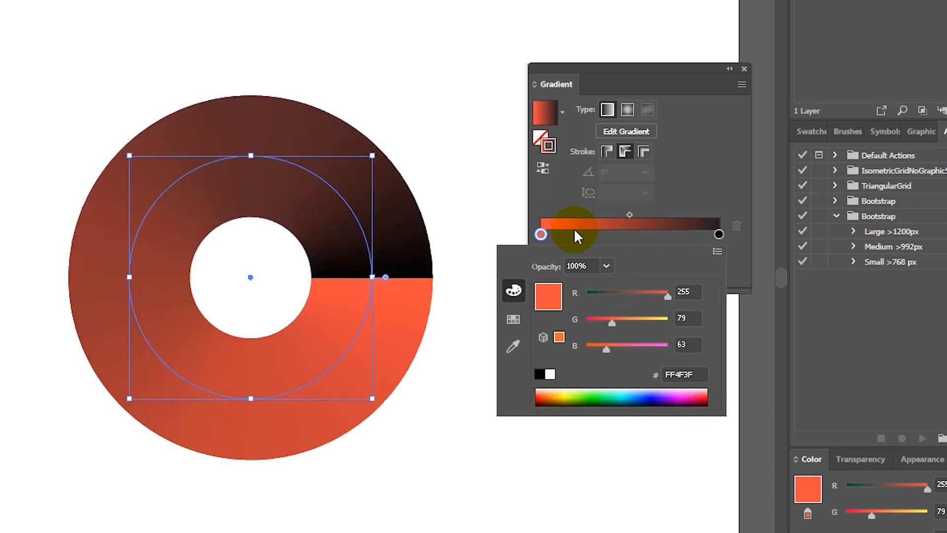
mouse_move(574, 237)
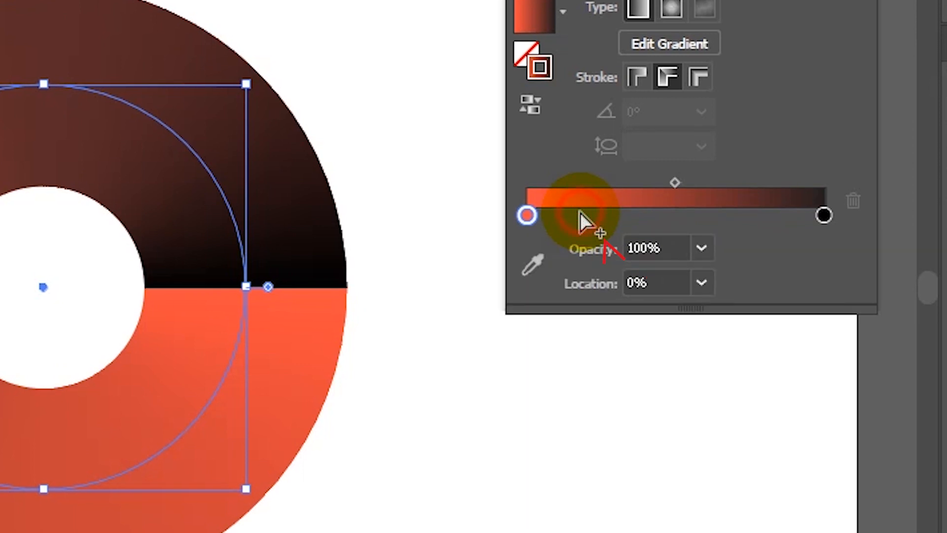
- Add rainbow colour stops starting with yellow, and set the final stop to red
click(580, 215)
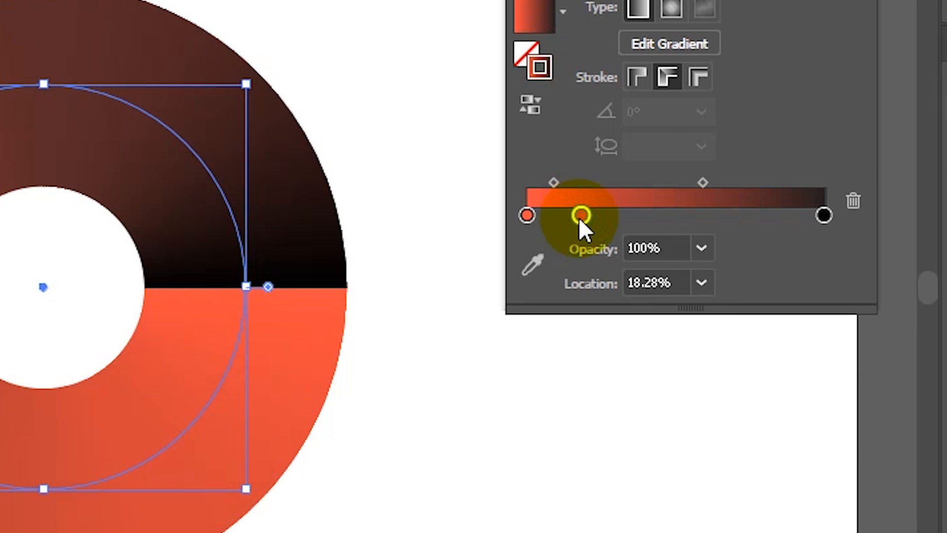
double_click(578, 216)
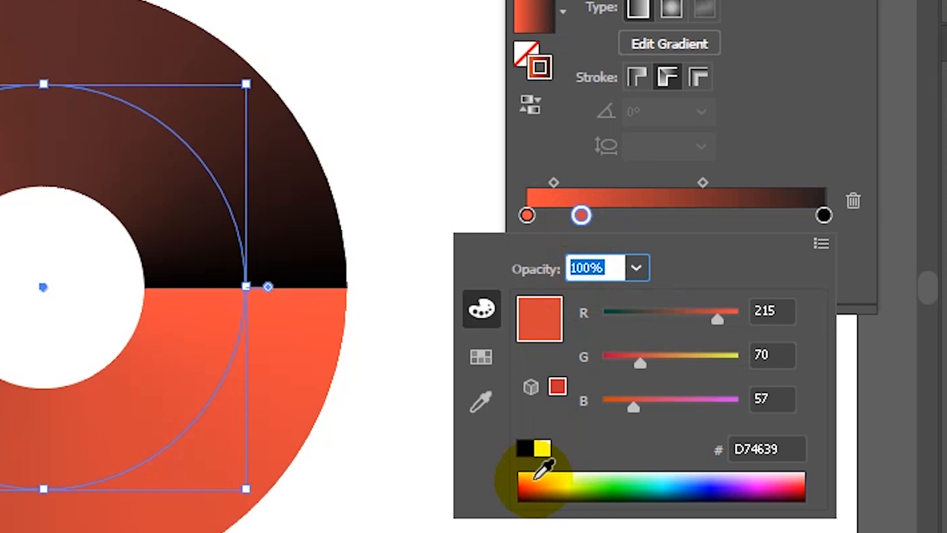
click(556, 480)
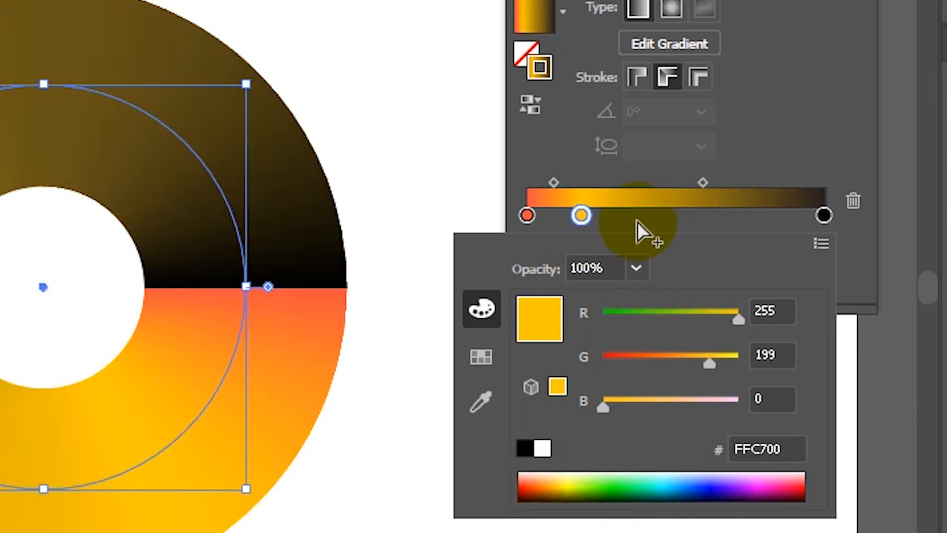
click(695, 215)
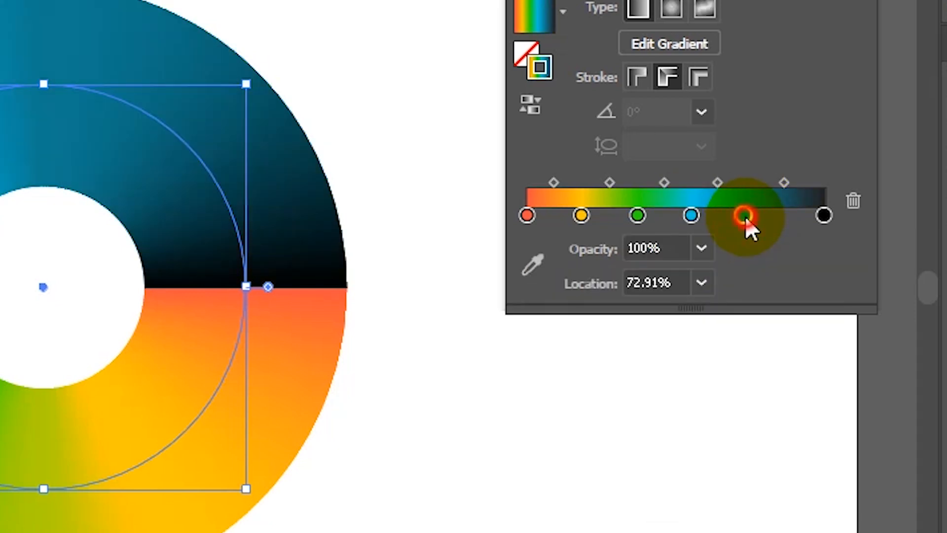
double_click(745, 215)
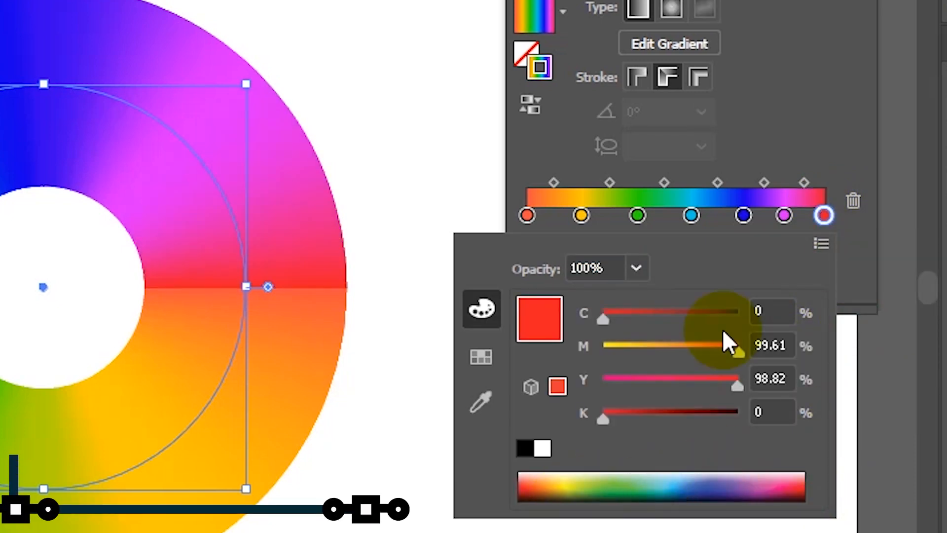
click(526, 216)
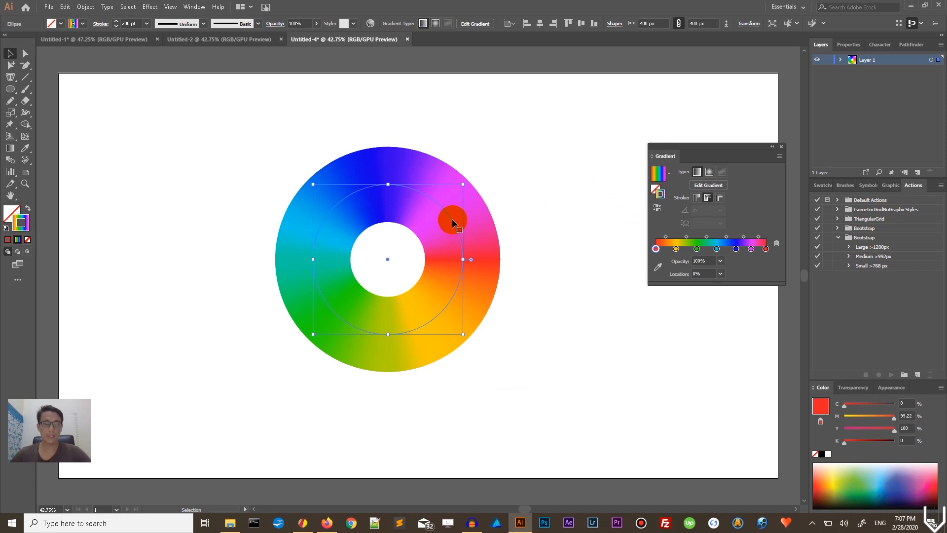
mouse_move(509, 162)
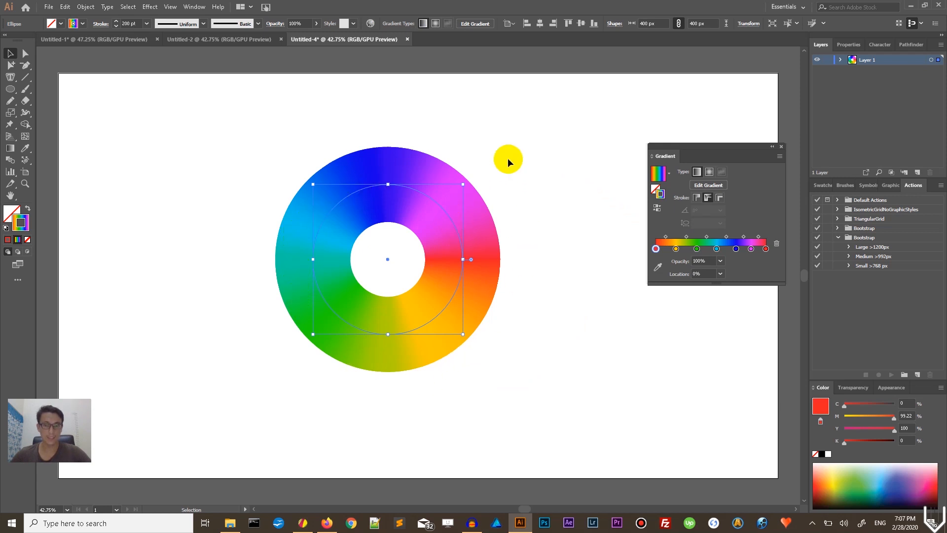
mouse_move(506, 159)
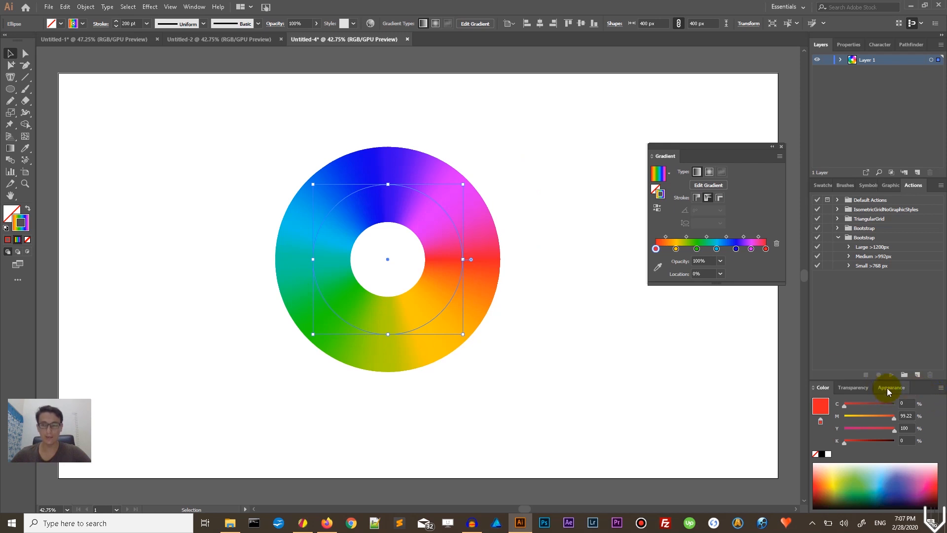
- Open the Appearance panel from the Window menu to list the gradient stroke and fill
click(890, 387)
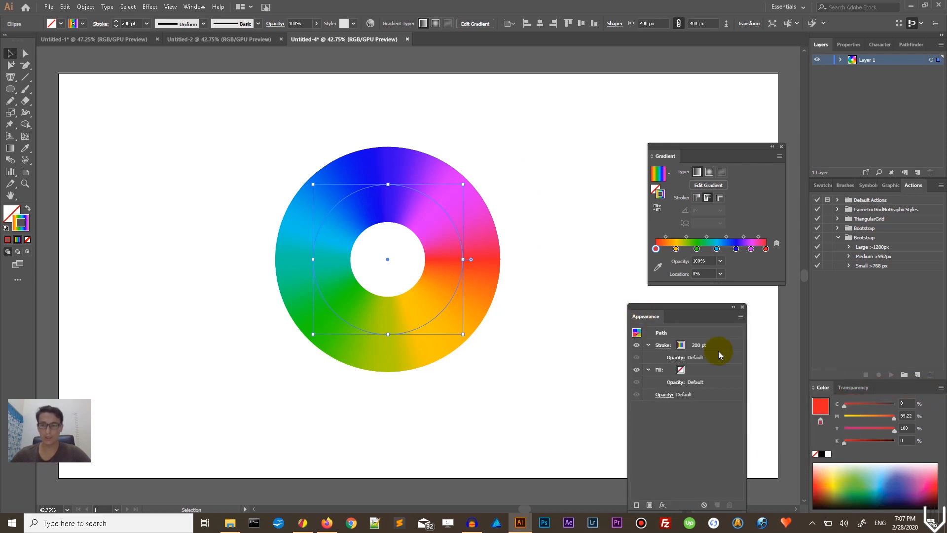
mouse_move(273, 14)
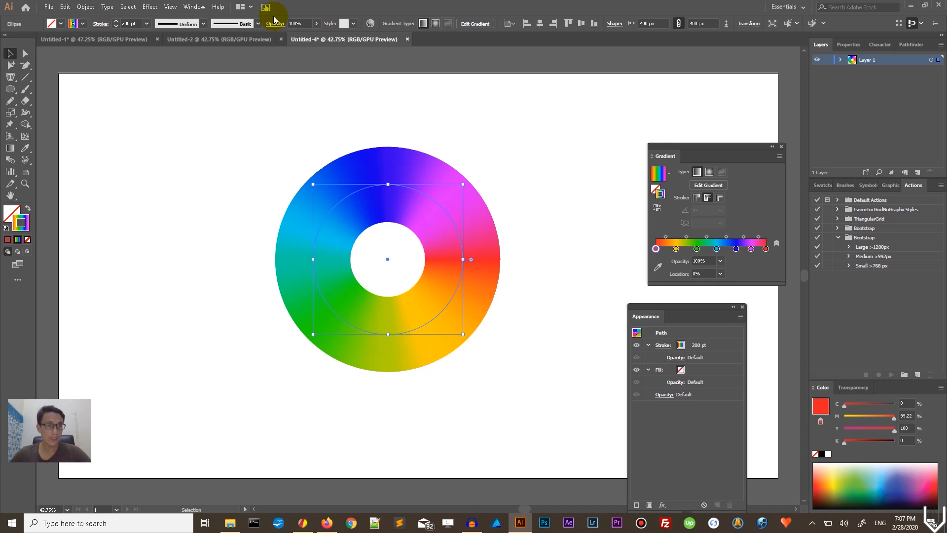
click(194, 6)
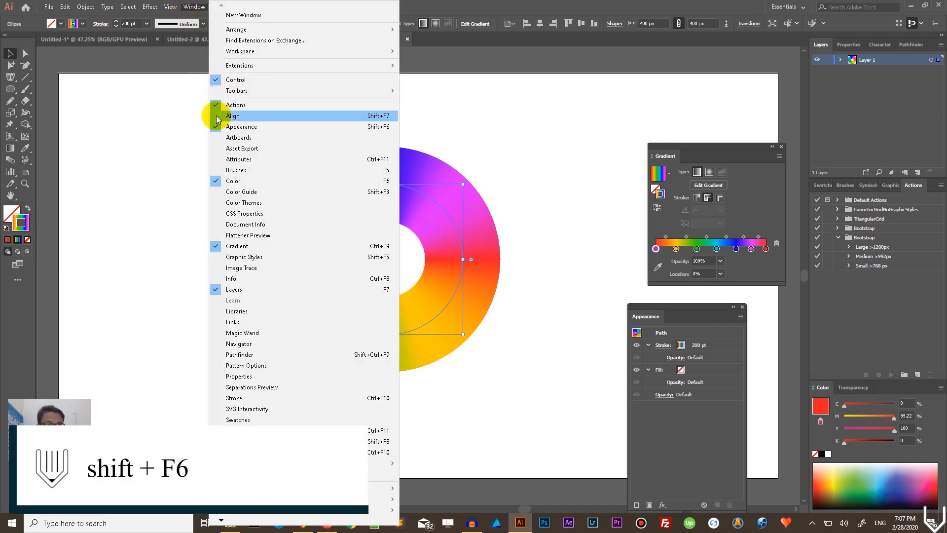
mouse_move(322, 127)
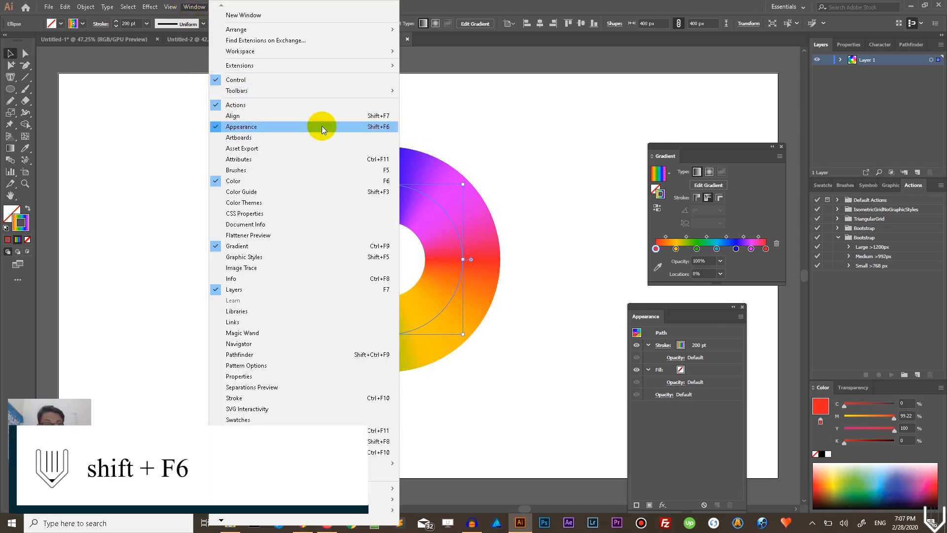
click(241, 127)
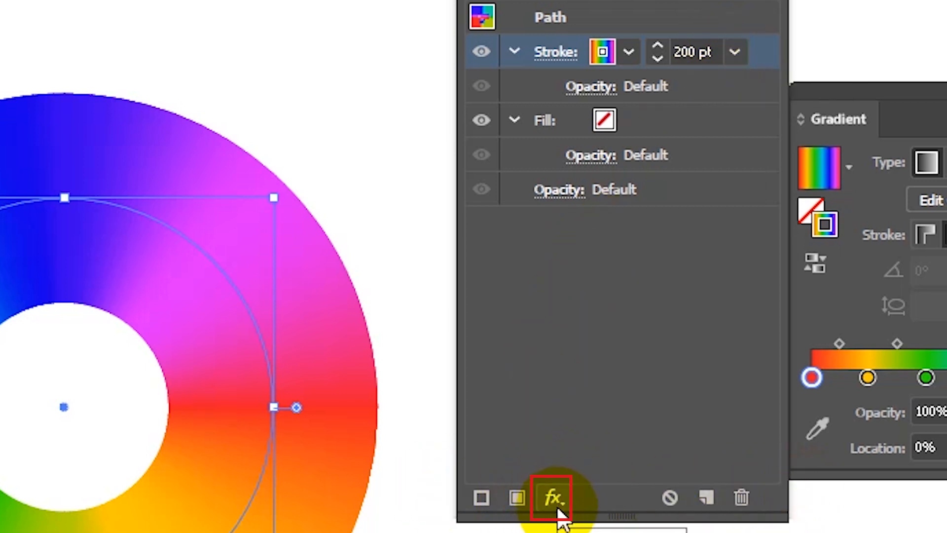
- Choose Path > Offset Path from the Appearance panel's fx menu
click(550, 499)
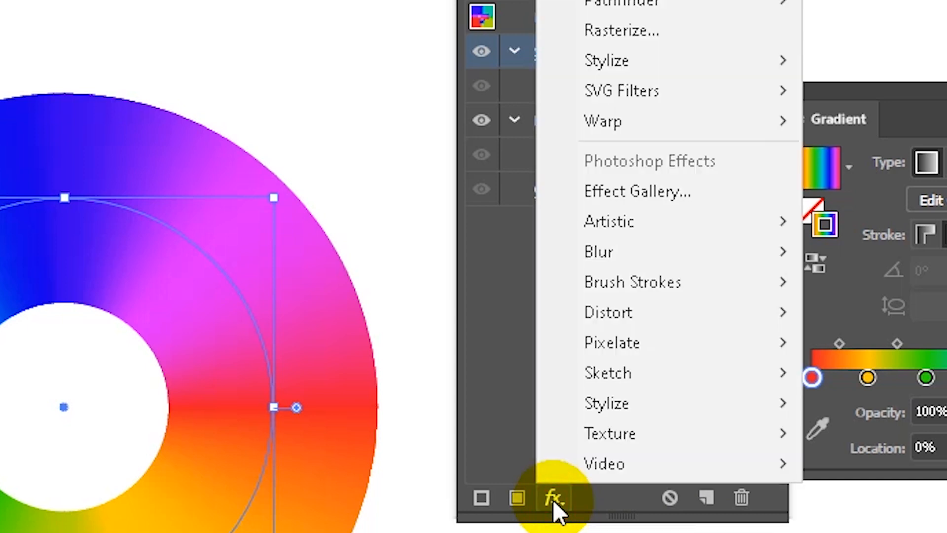
mouse_move(507, 82)
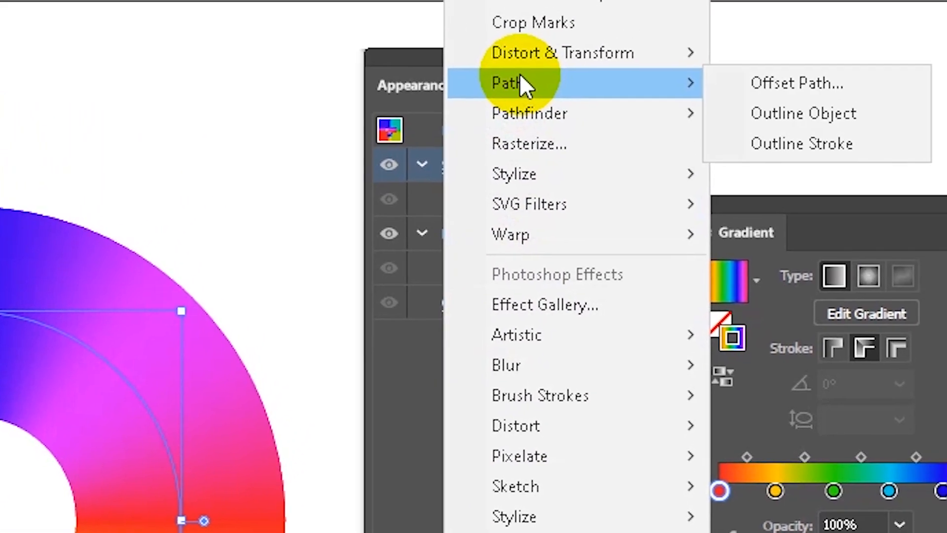
mouse_move(541, 77)
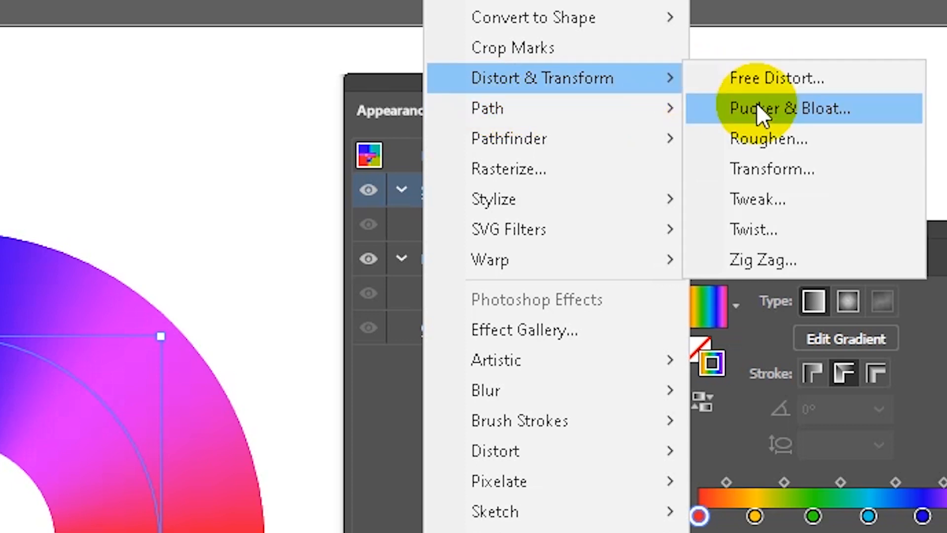
mouse_move(486, 108)
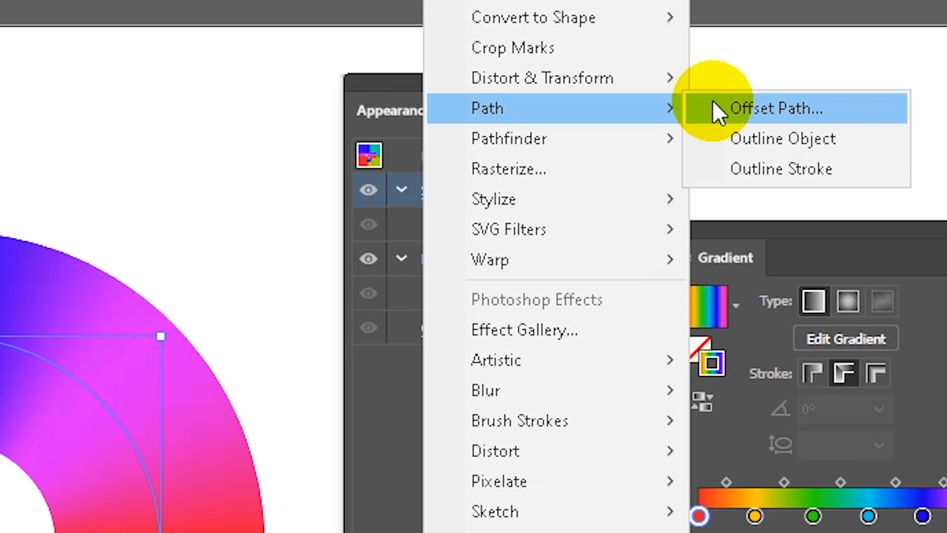
click(777, 108)
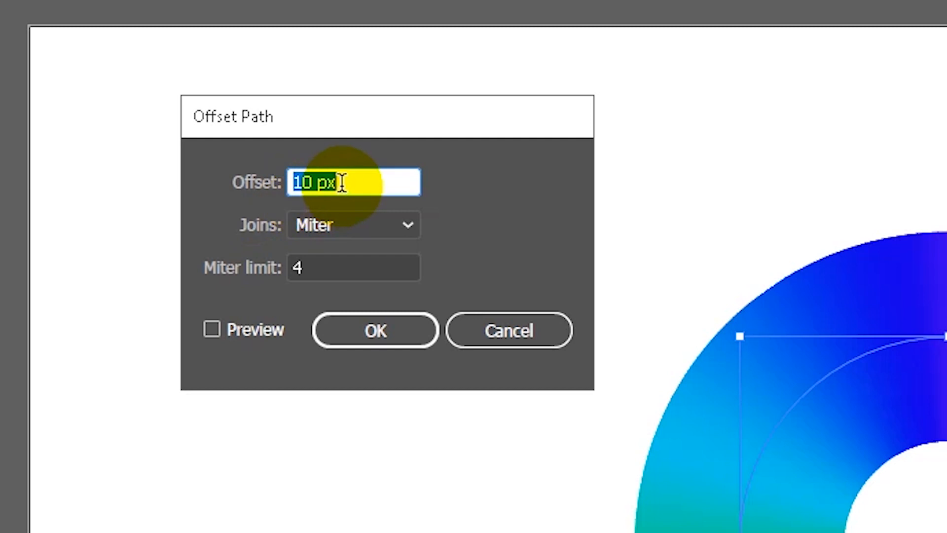
- Apply a -100 px offset with Preview enabled
text(-100)
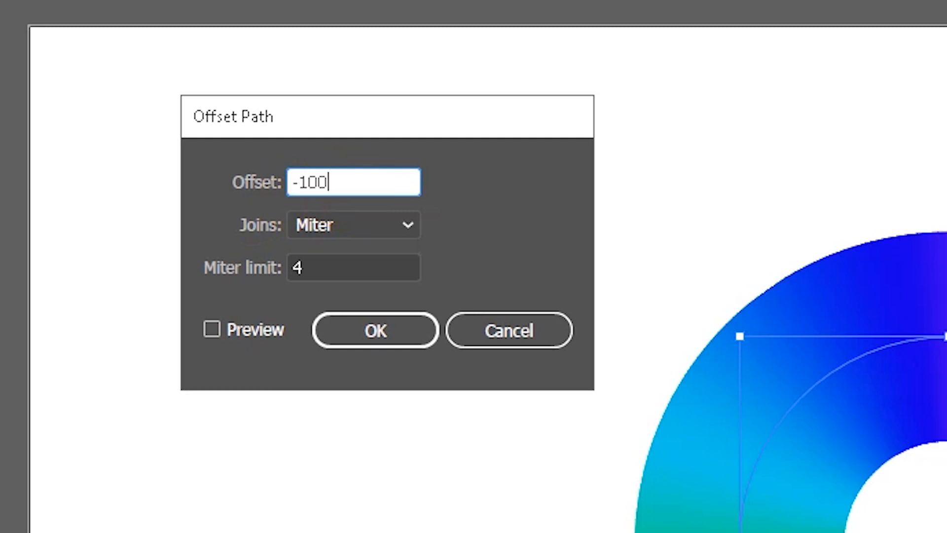
click(212, 329)
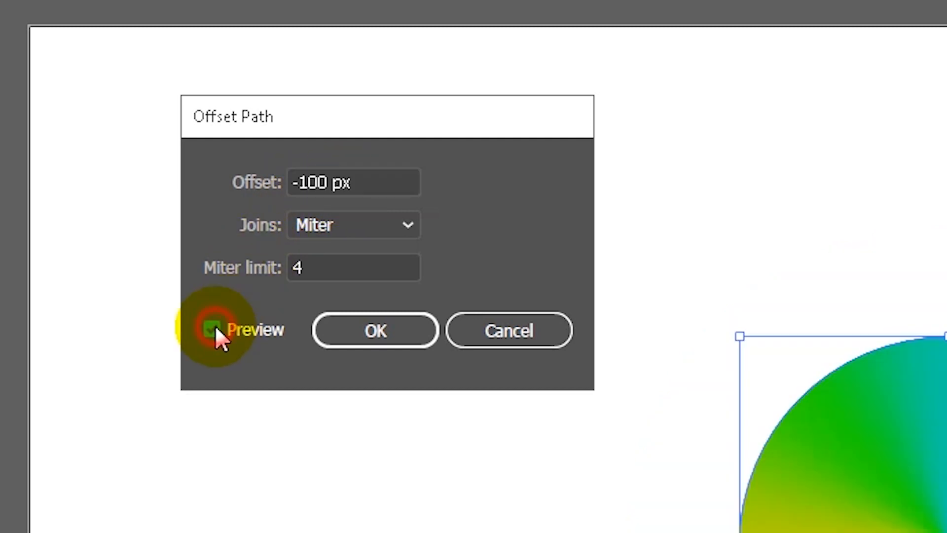
click(375, 330)
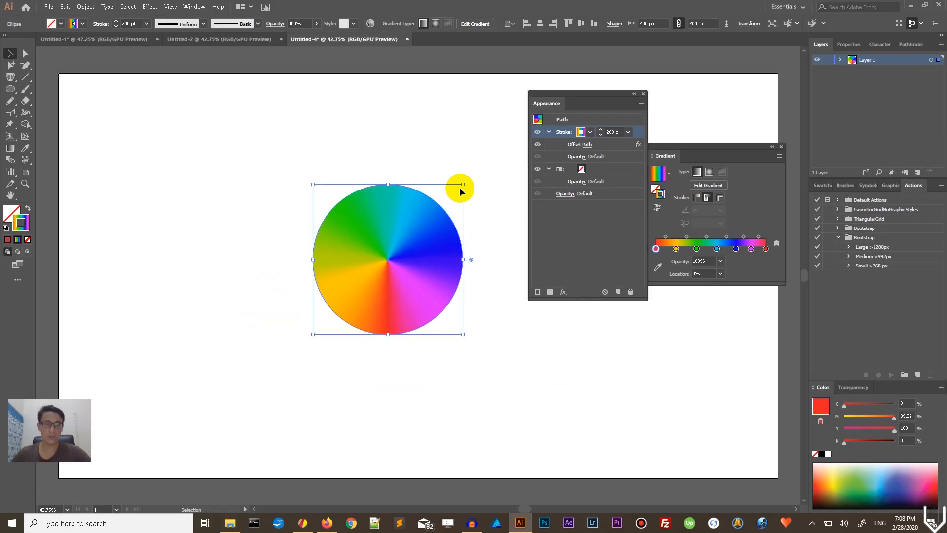